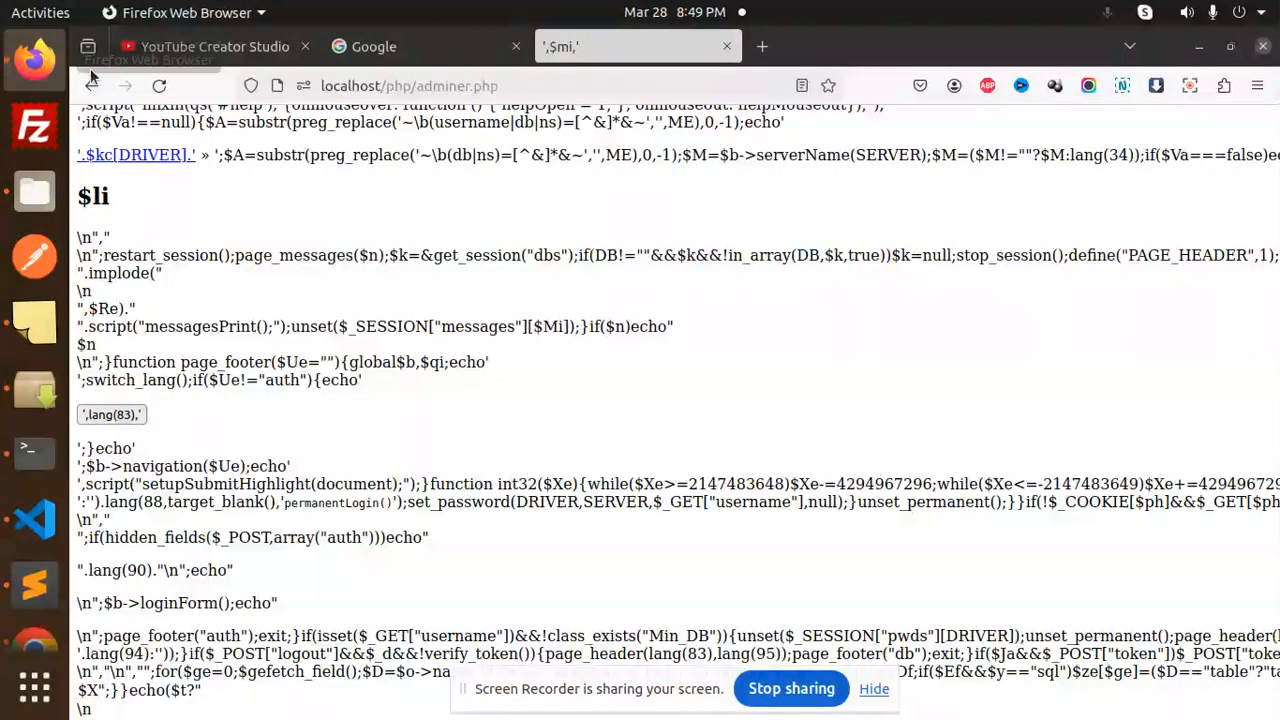
- Paste and run 'sudo apt purge php*' to list the PHP packages slated for removal
scroll("down", 3)
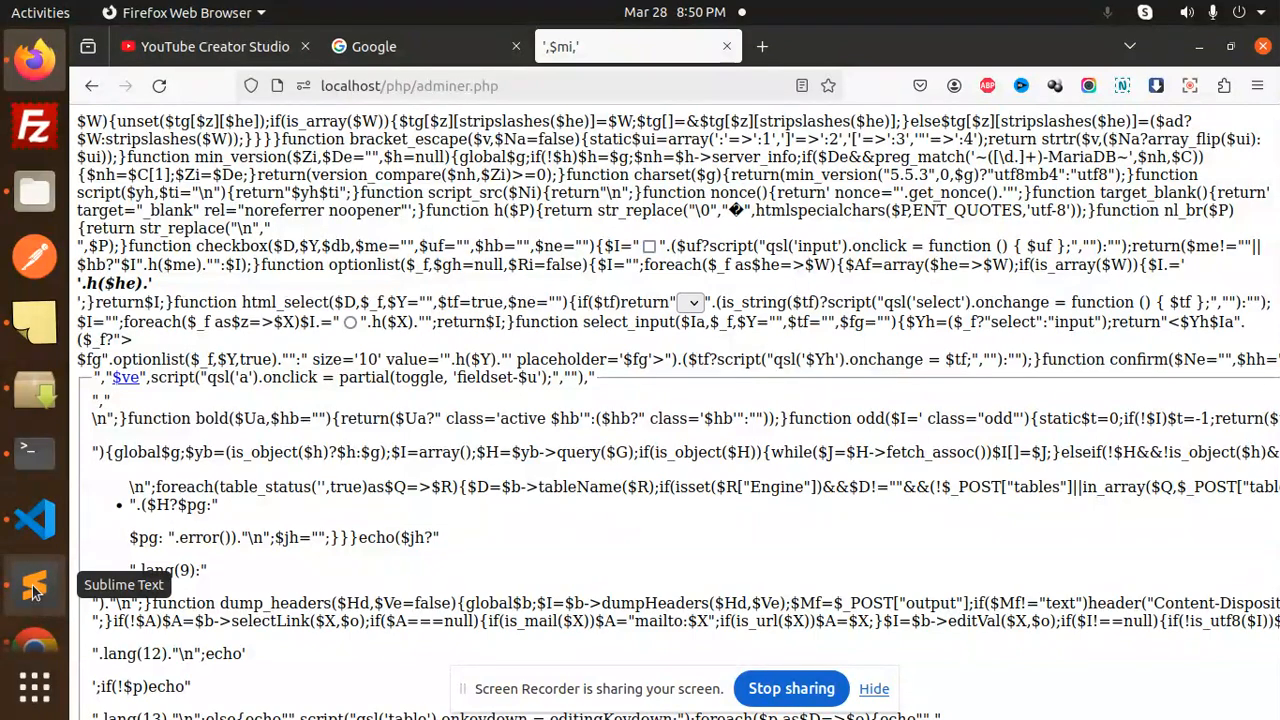
mouse_move(36, 588)
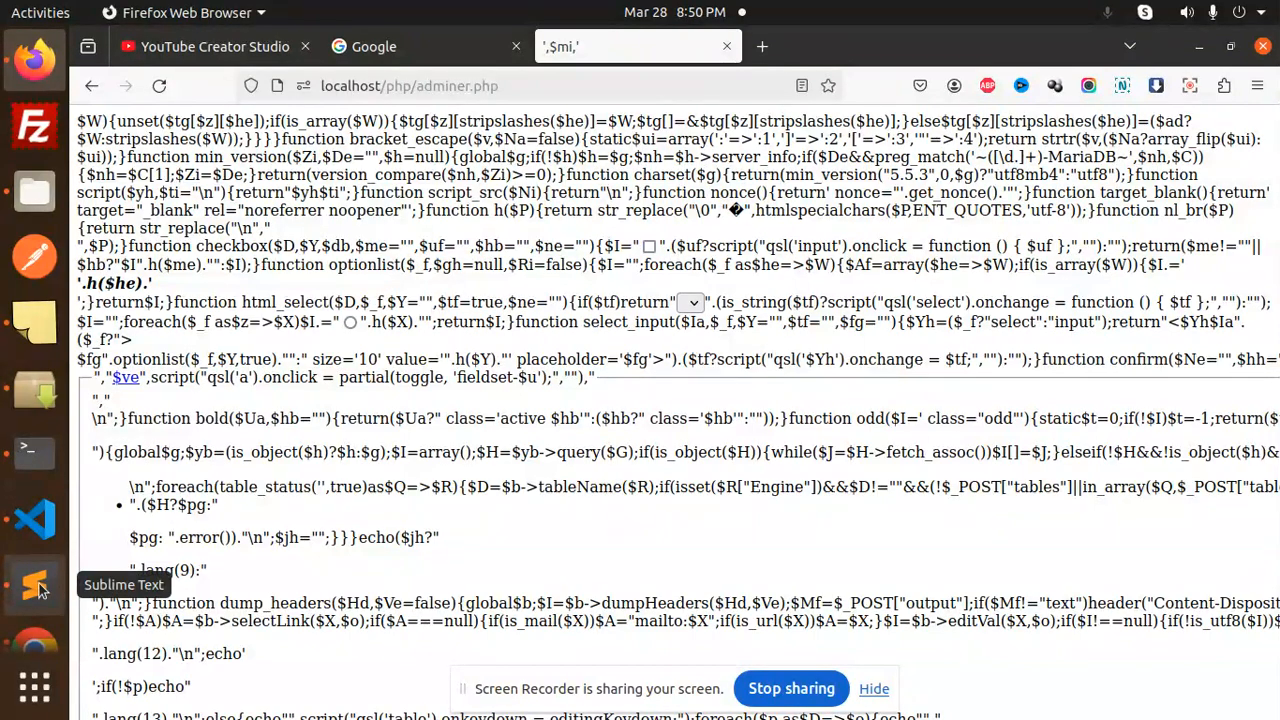
left_click(36, 584)
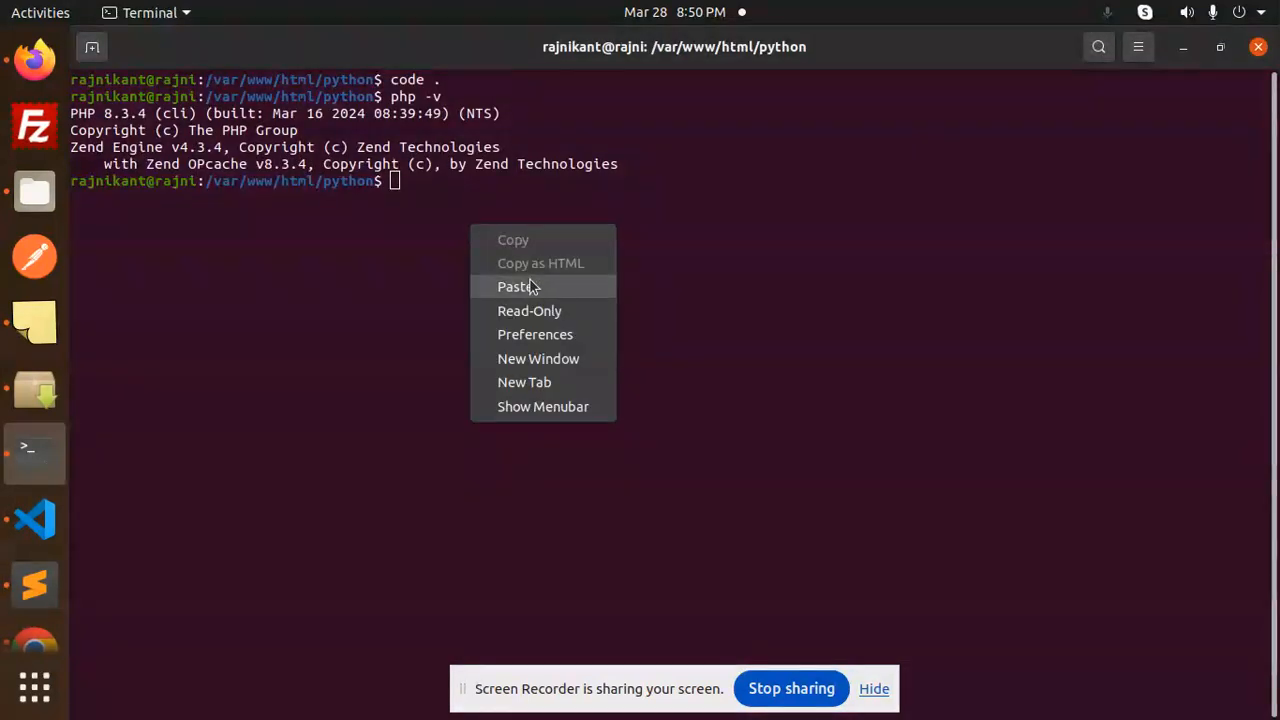
left_click(516, 288)
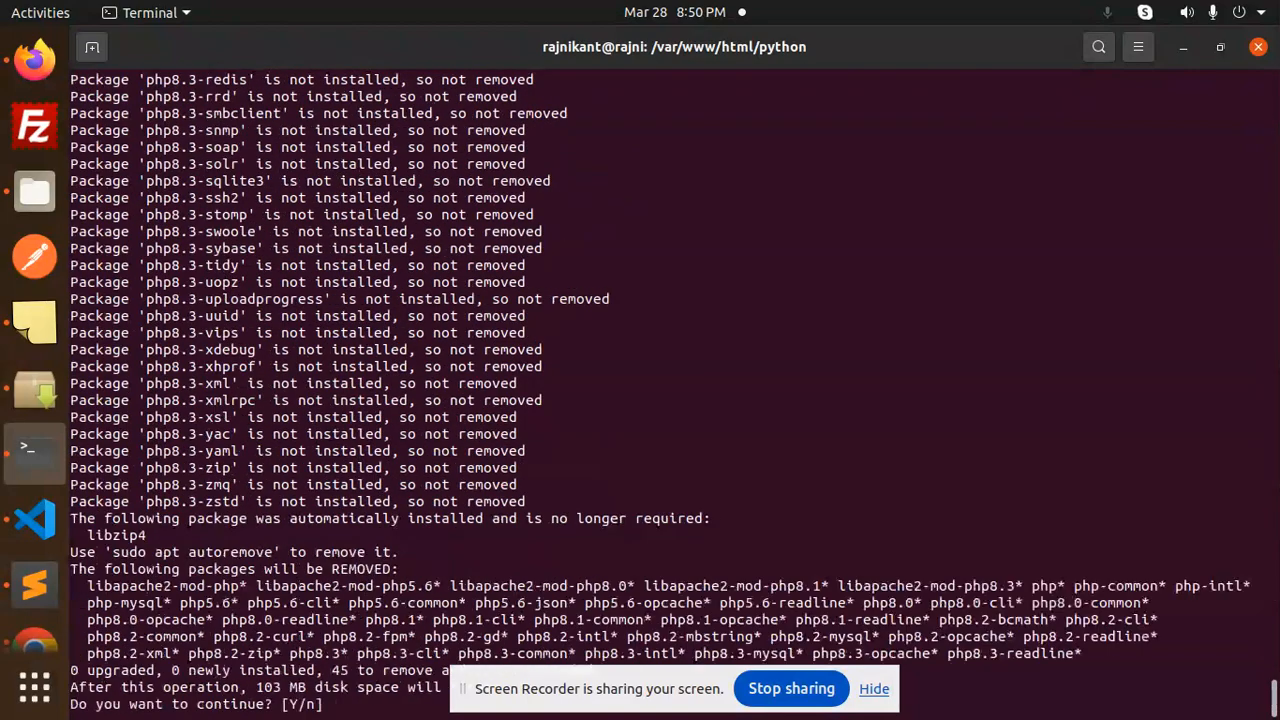
- Confirm with 'y' so all PHP packages and configs are purged, then run 'sudo apt-get autoremove'
type("y")
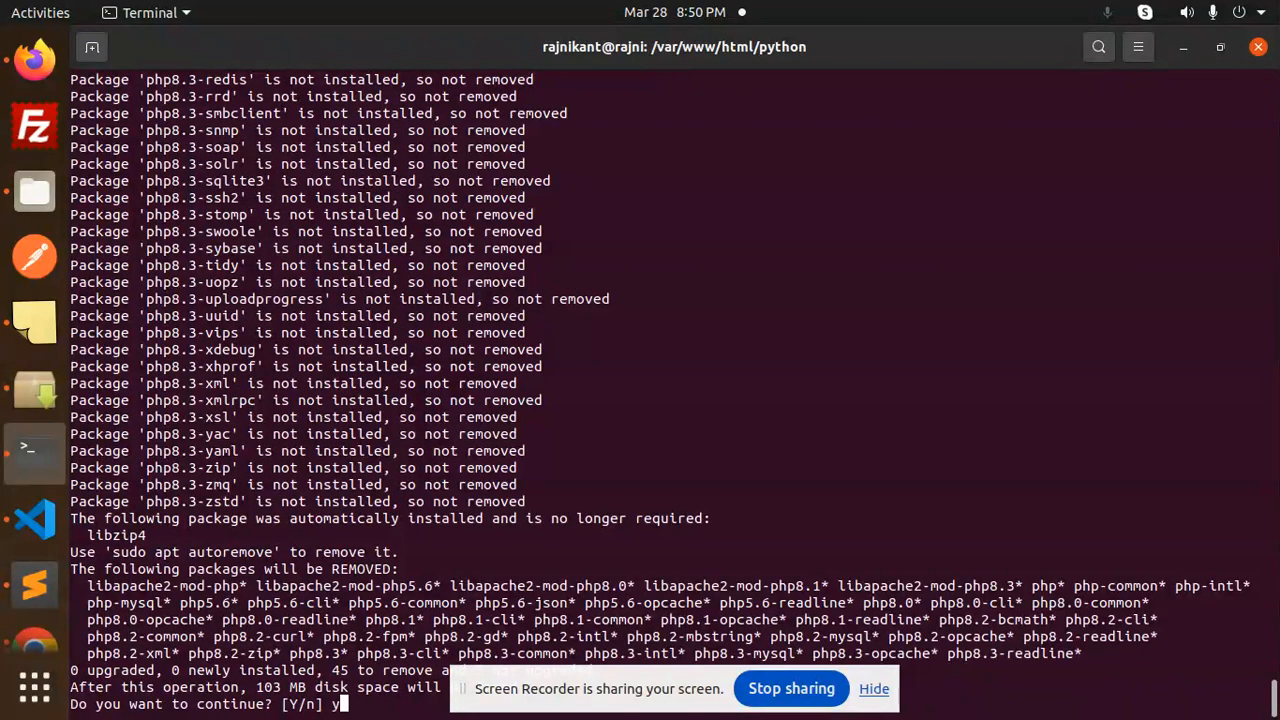
key("Return")
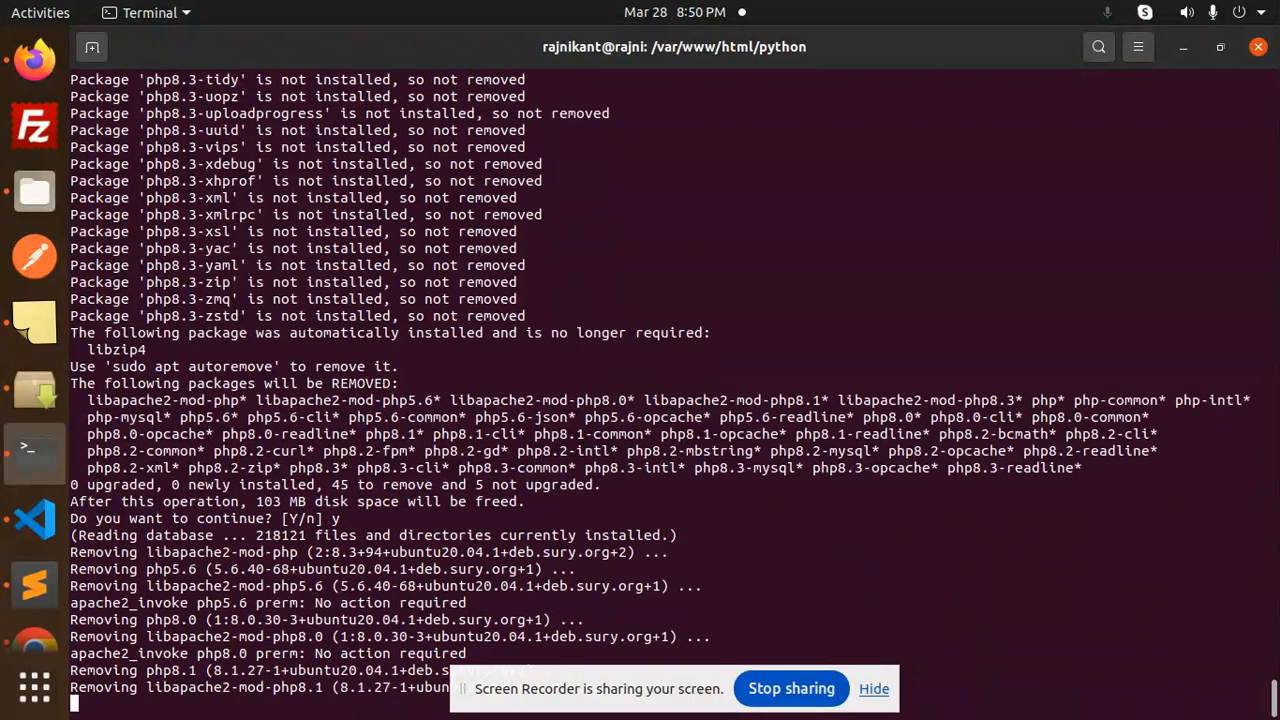
scroll("down", 3)
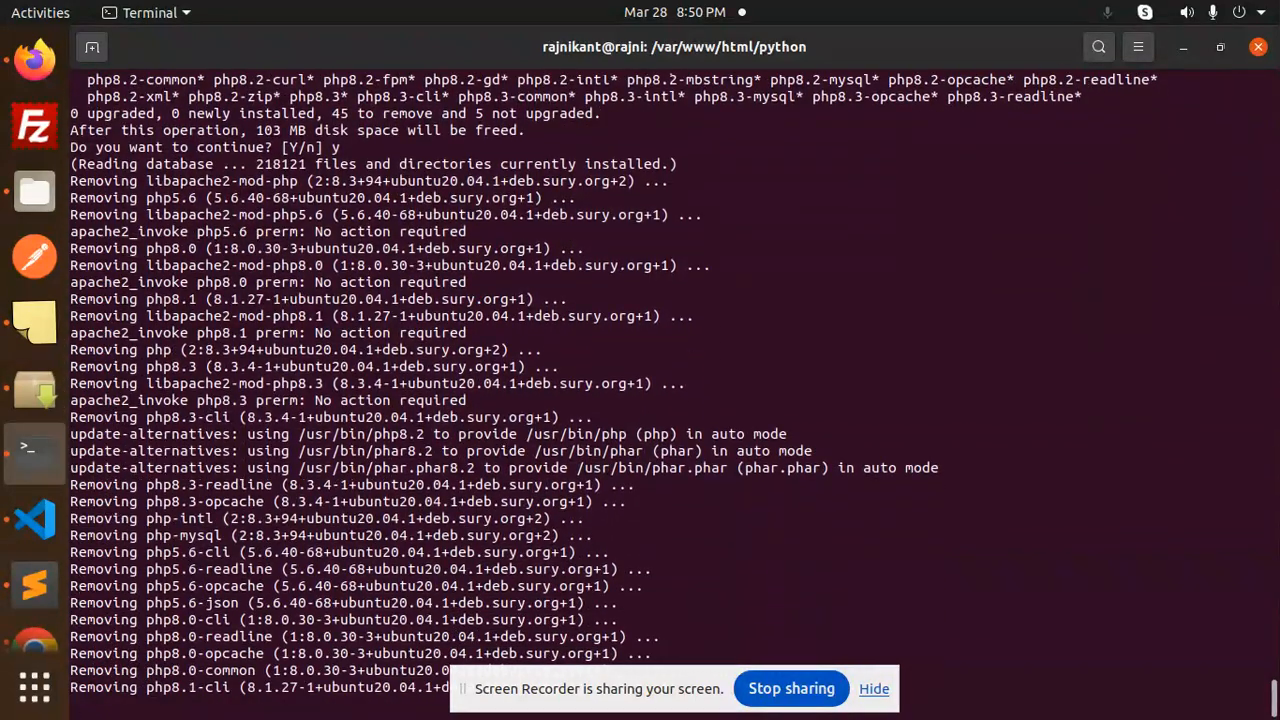
scroll("down", 3)
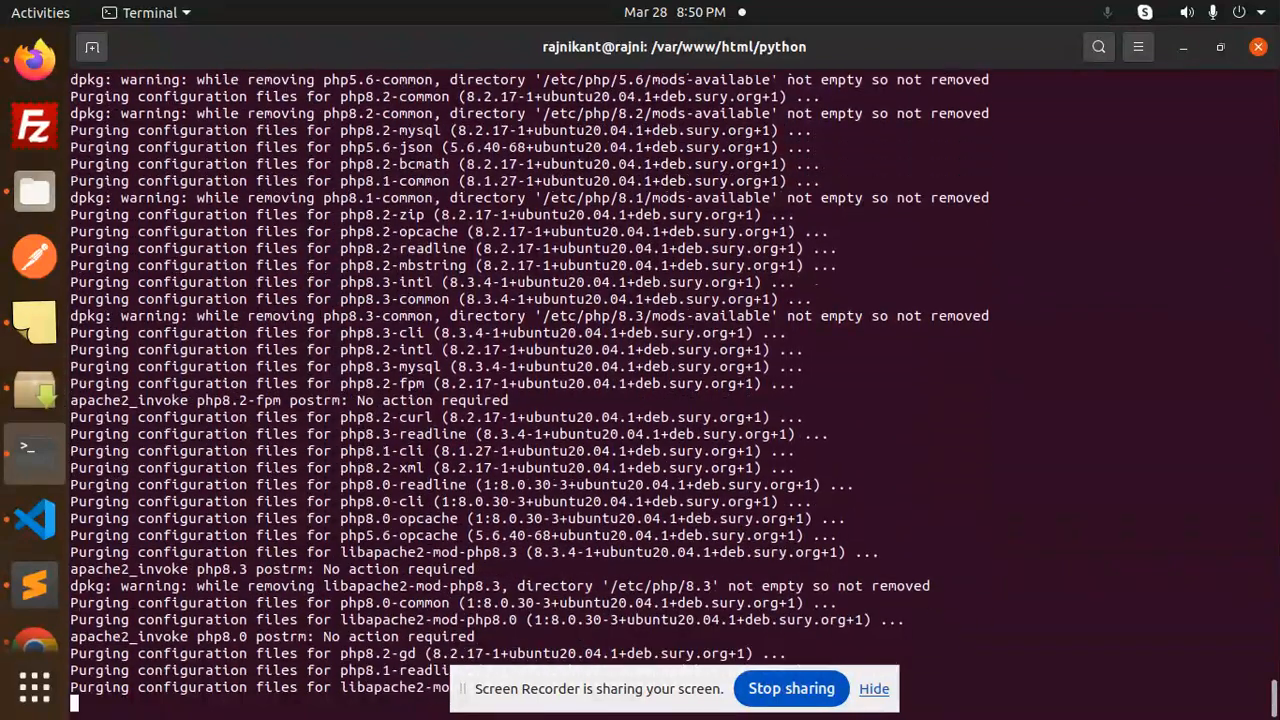
scroll("down", 3)
type("sudo apt-get autoremove")
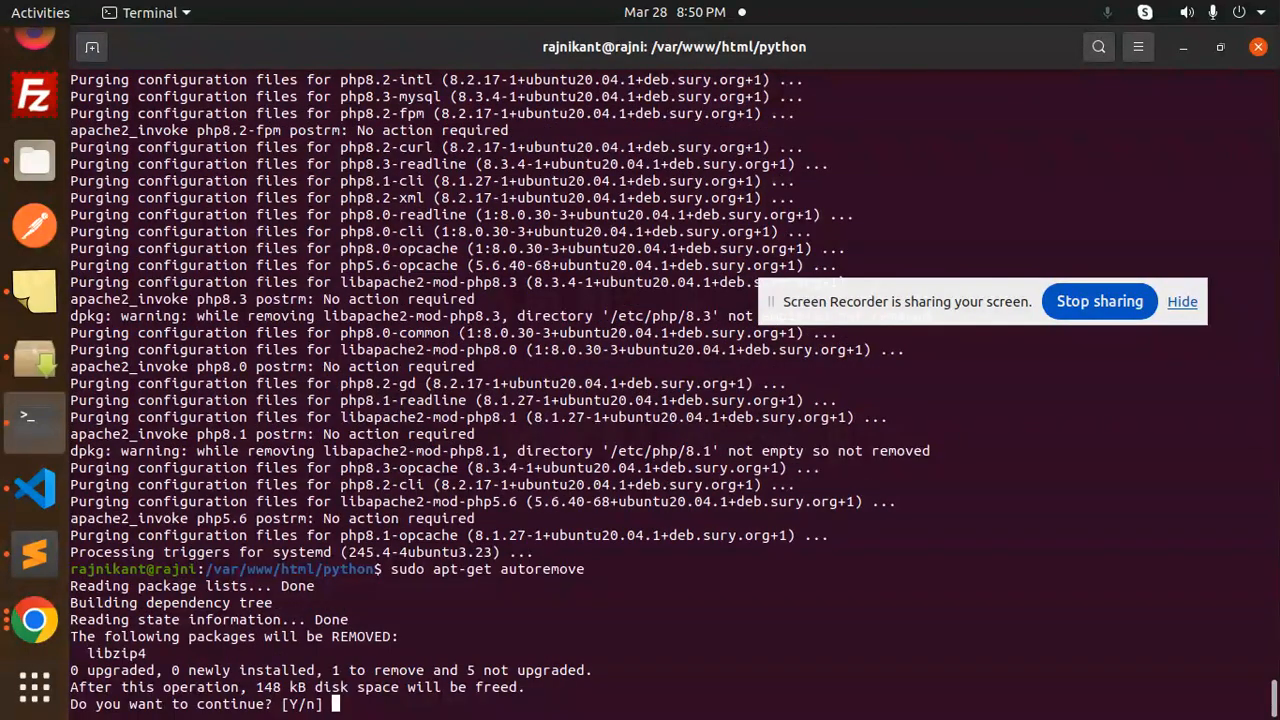
- Confirm autoremove of libzip4 with 'y', then verify 'php -v' reports no such file
type("y")
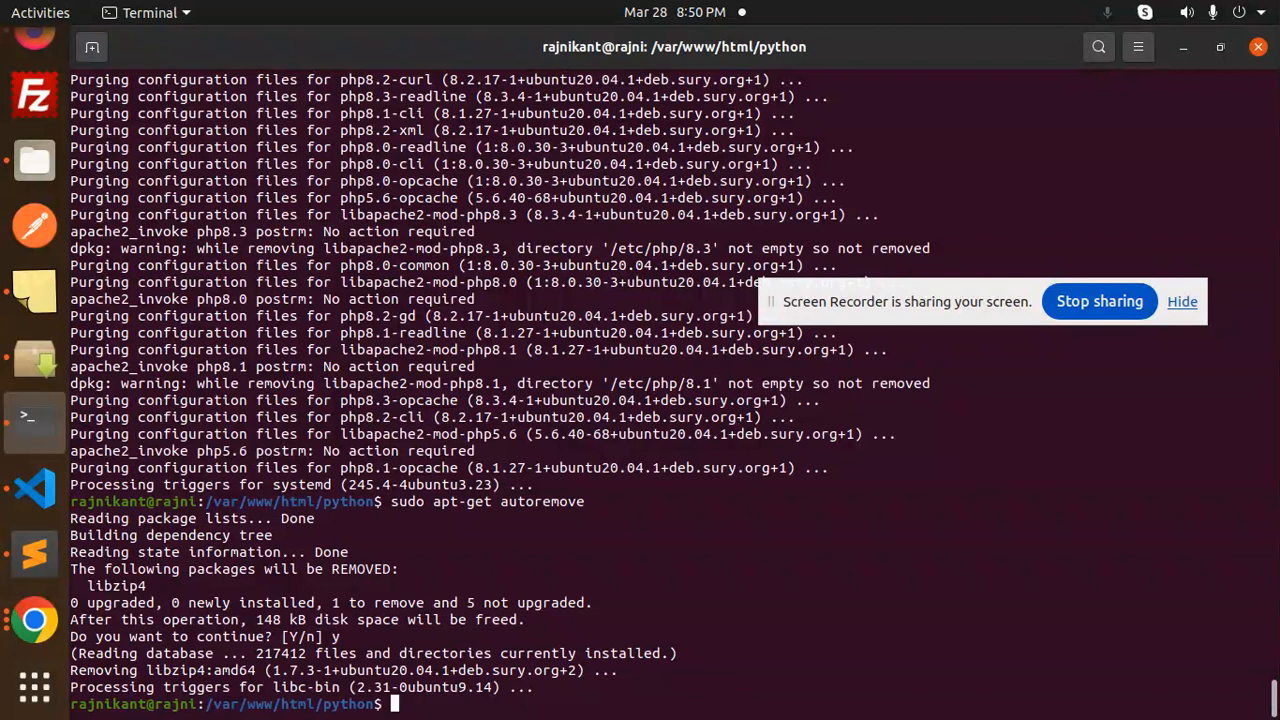
type("php -v")
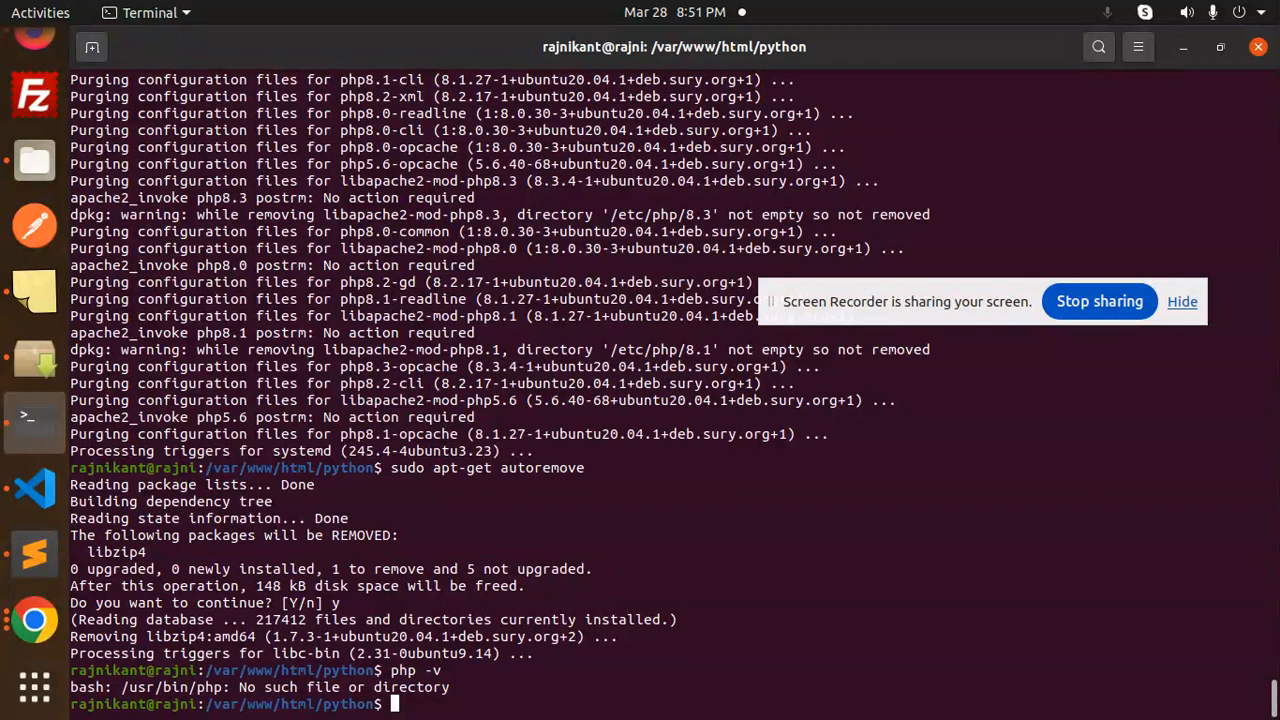
mouse_move(792, 144)
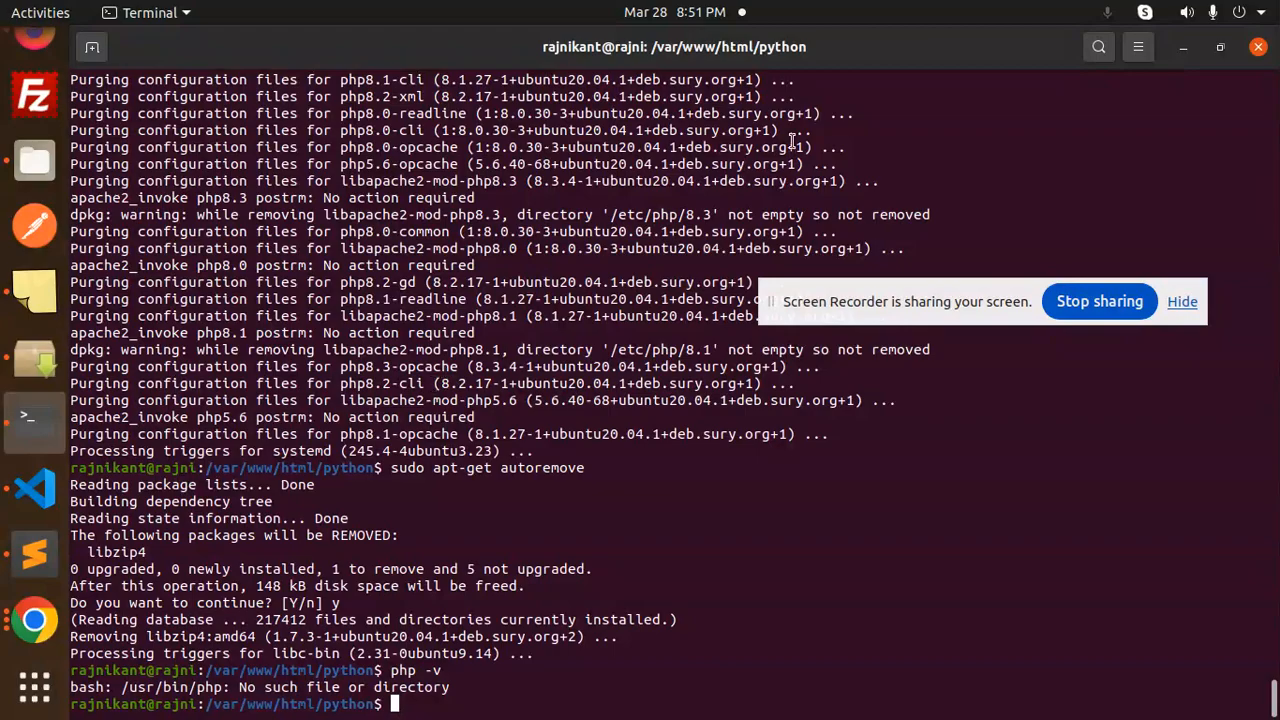